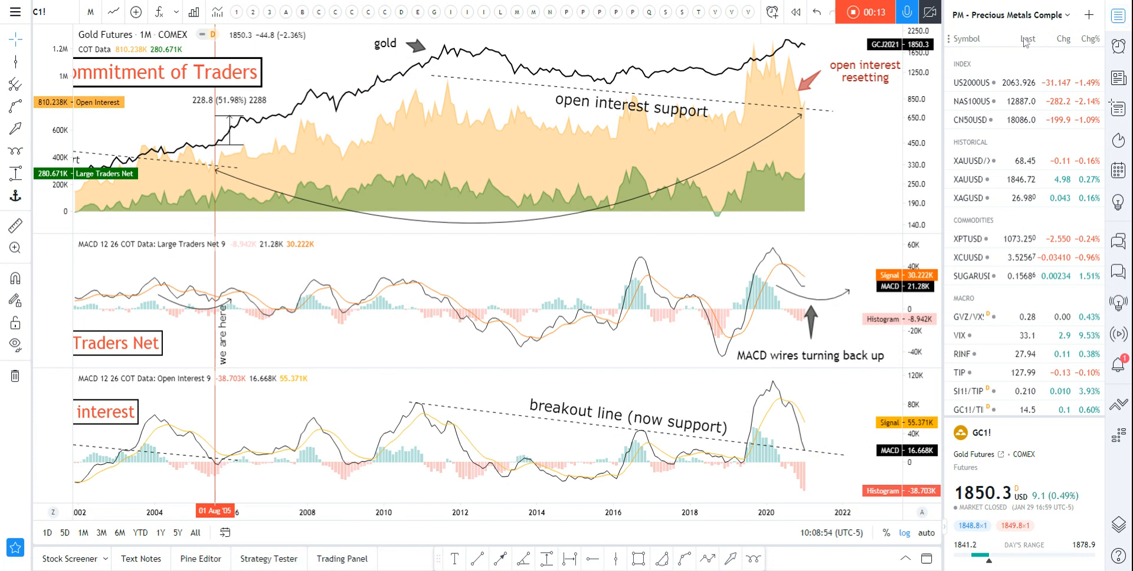
mouse_move(972, 161)
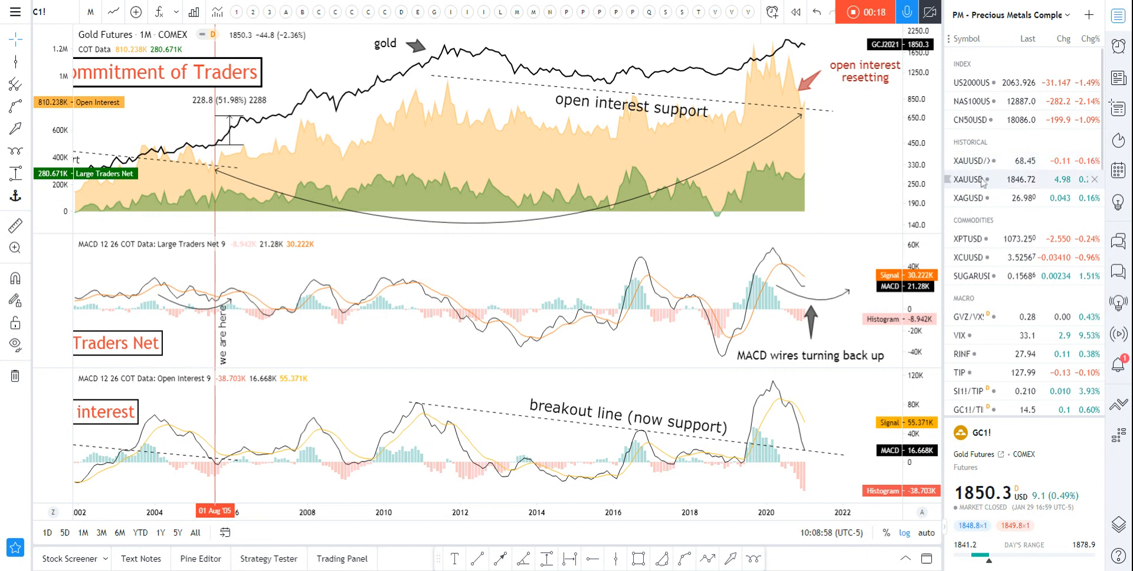
- Load XAGUSD (Silver / U.S. Dollar) from the watchlist onto the monthly chart
left_click(968, 198)
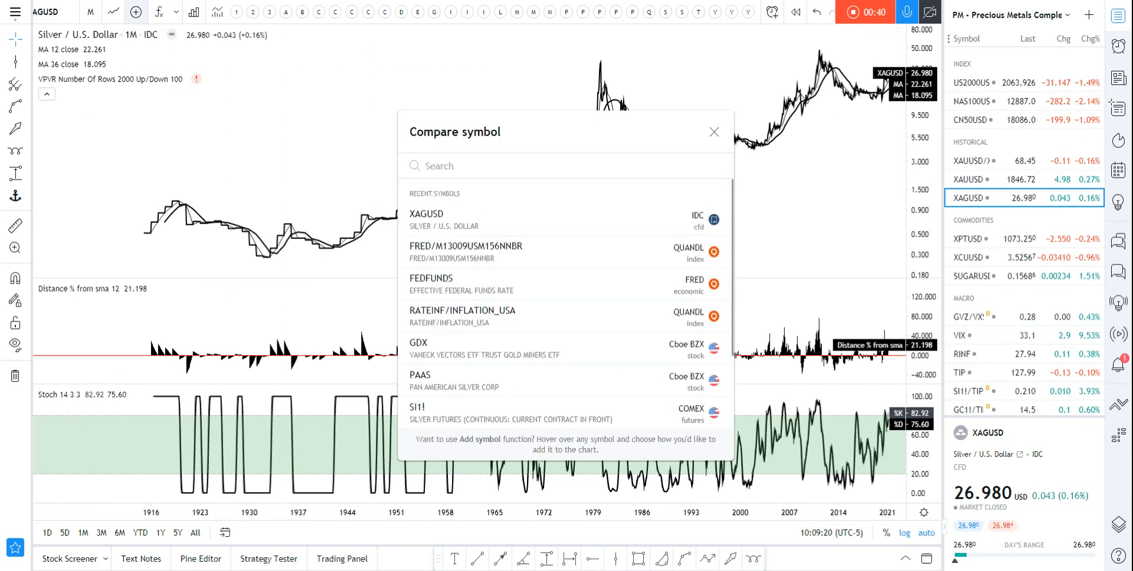
- Add DJI as a comparison in its own pane and remove the Stochastic oscillator pane
type("DJI")
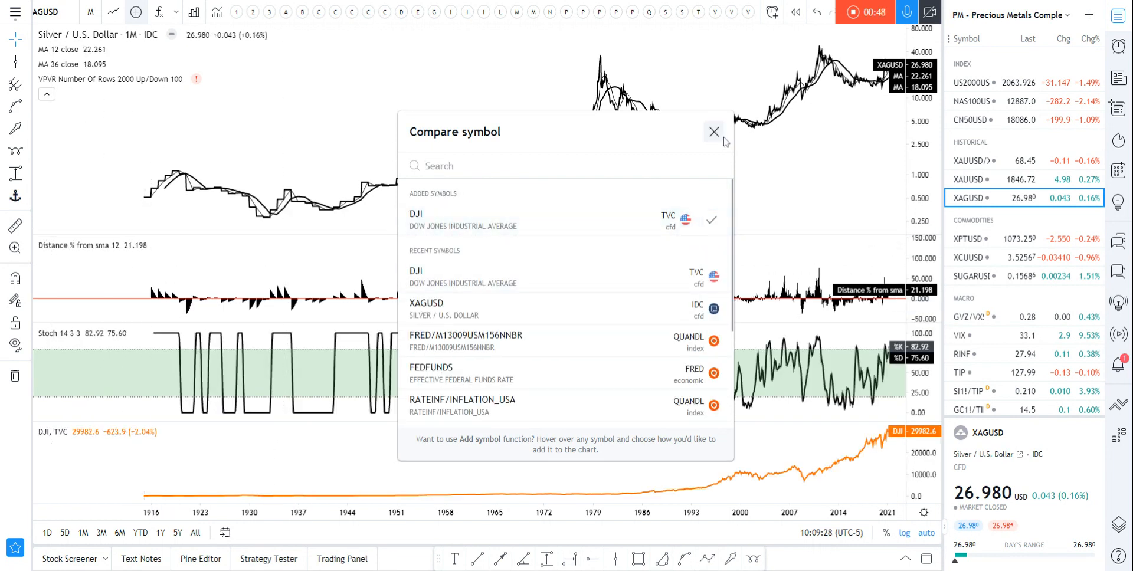
left_click(714, 132)
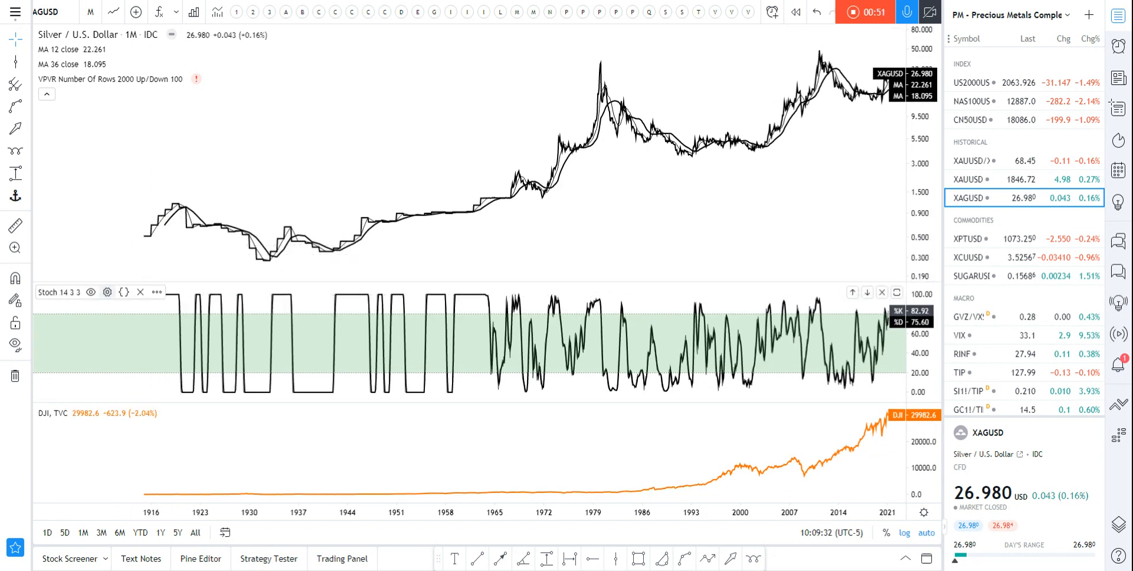
left_click(141, 292)
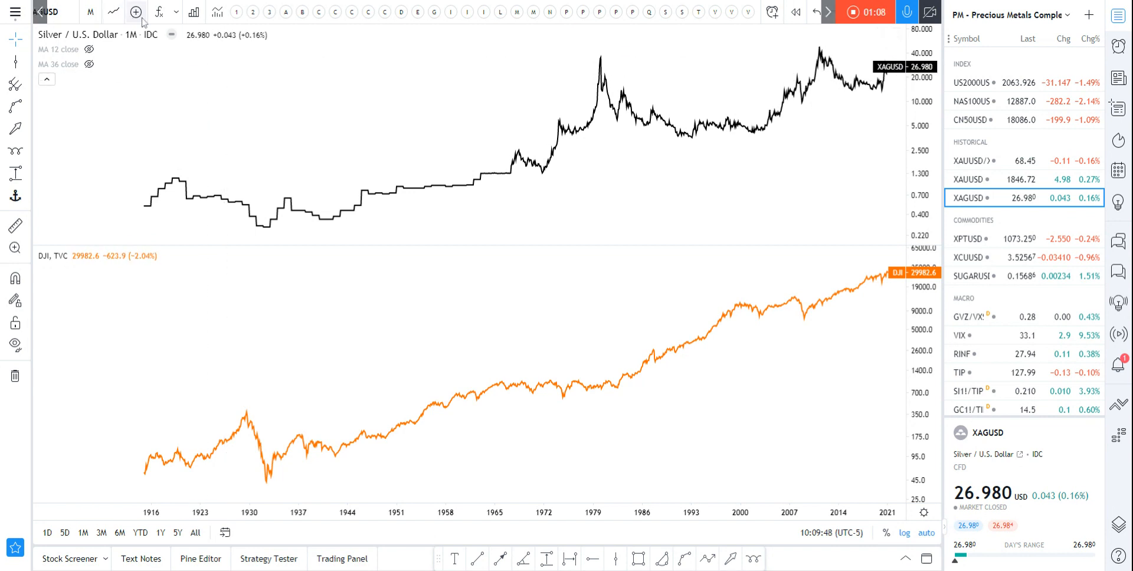
- Search 'FUND' in Compare and add FEDFUNDS in a new pane below the Dow
left_click(136, 13)
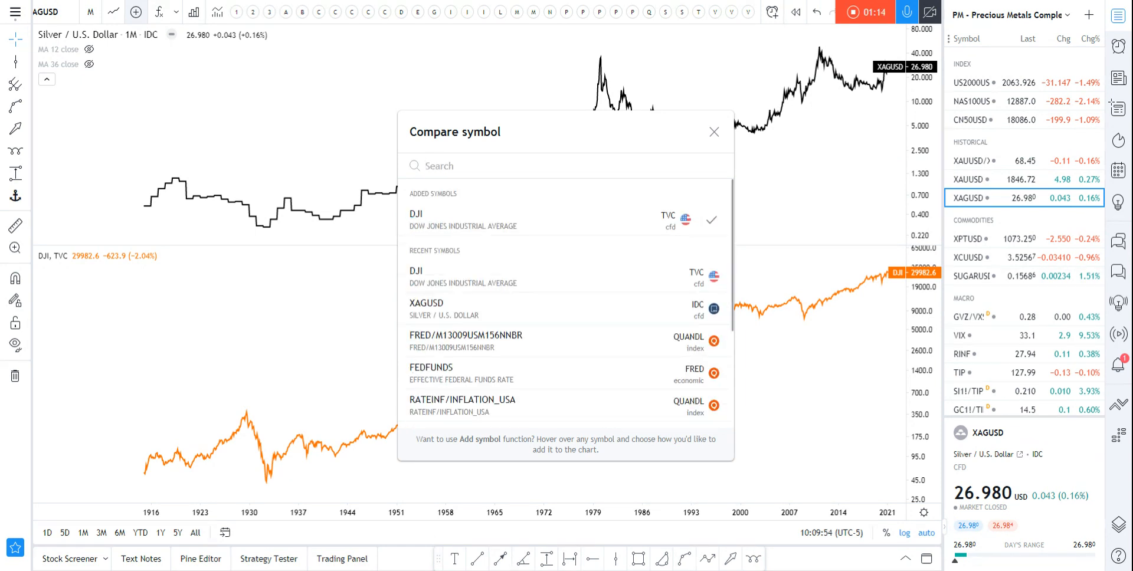
type("FUN")
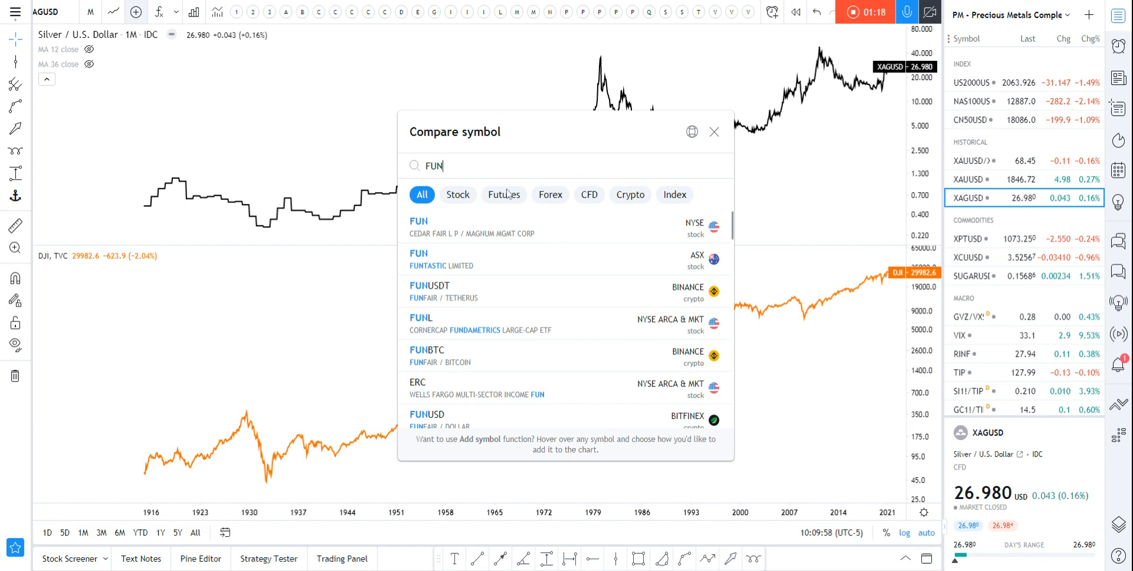
mouse_move(496, 180)
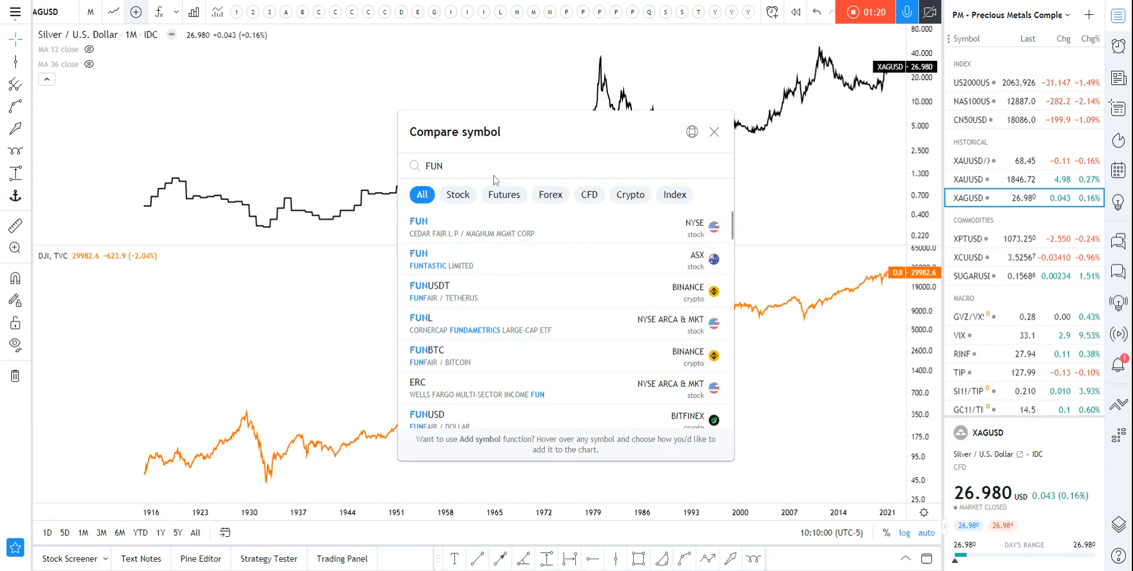
type("D")
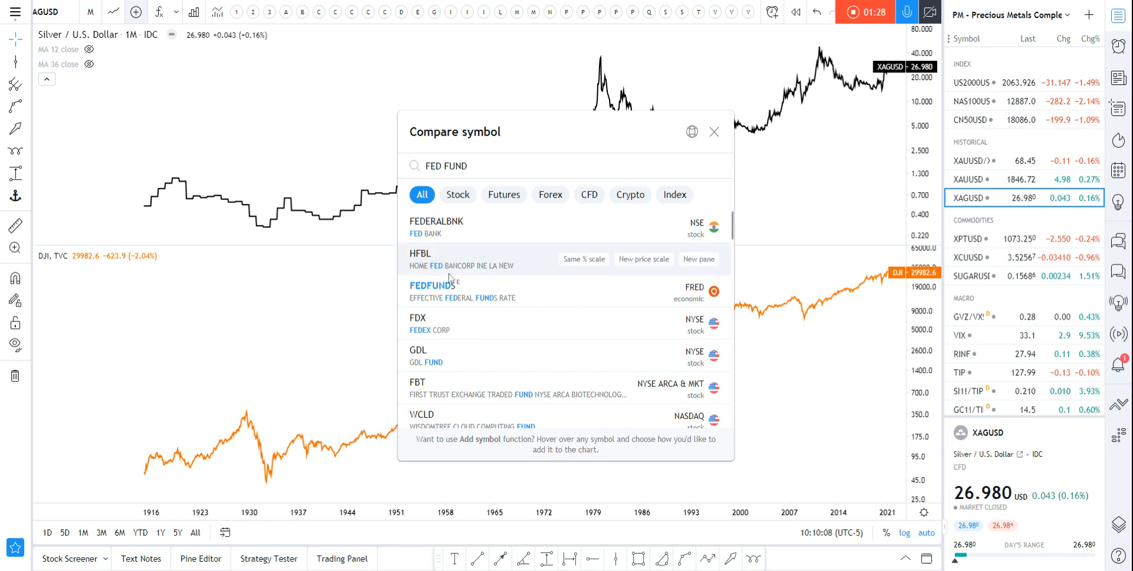
left_click(461, 293)
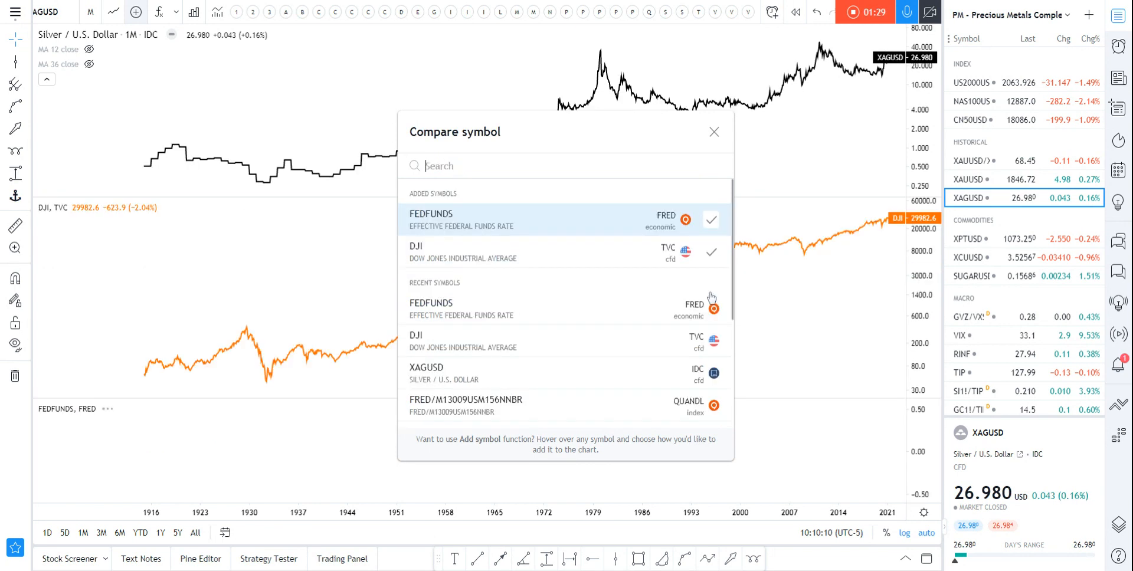
left_click(714, 132)
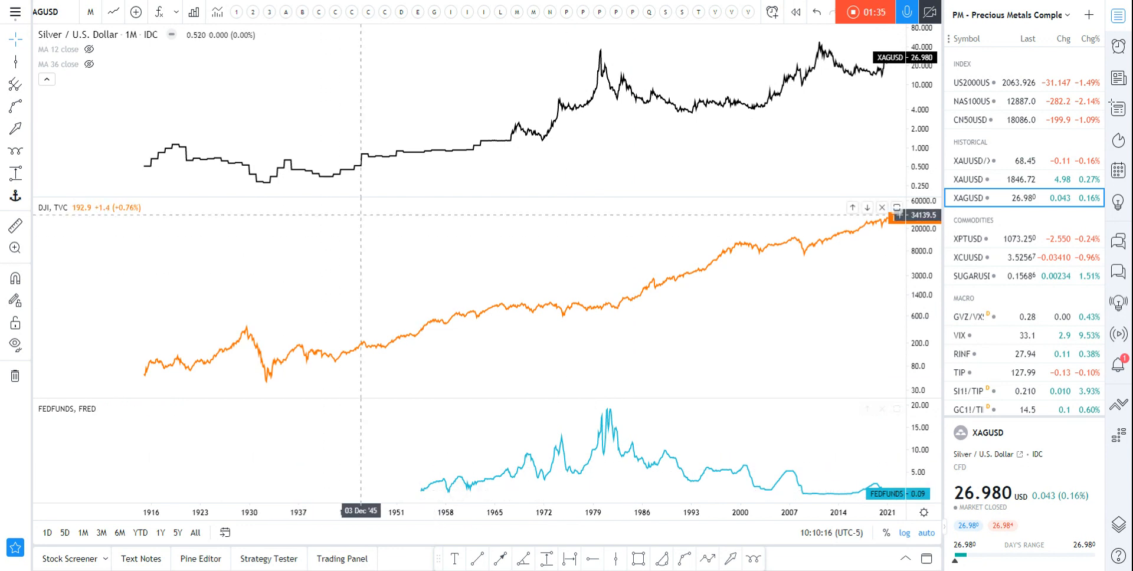
mouse_move(237, 351)
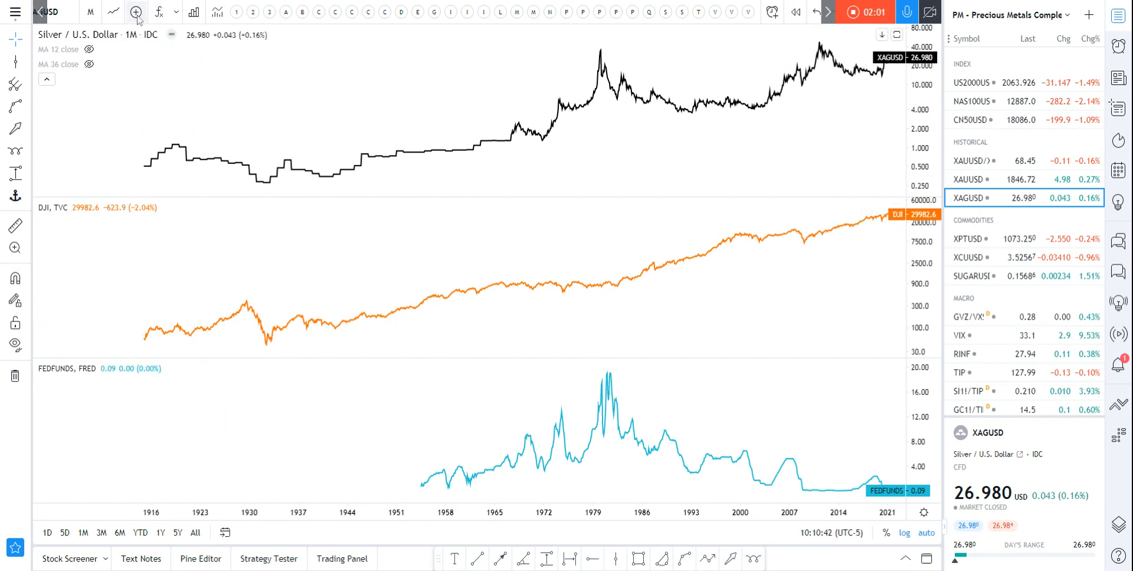
- Add the recent Quandl symbol FRED/M13009USM156NNBR in a new fourth pane
left_click(136, 12)
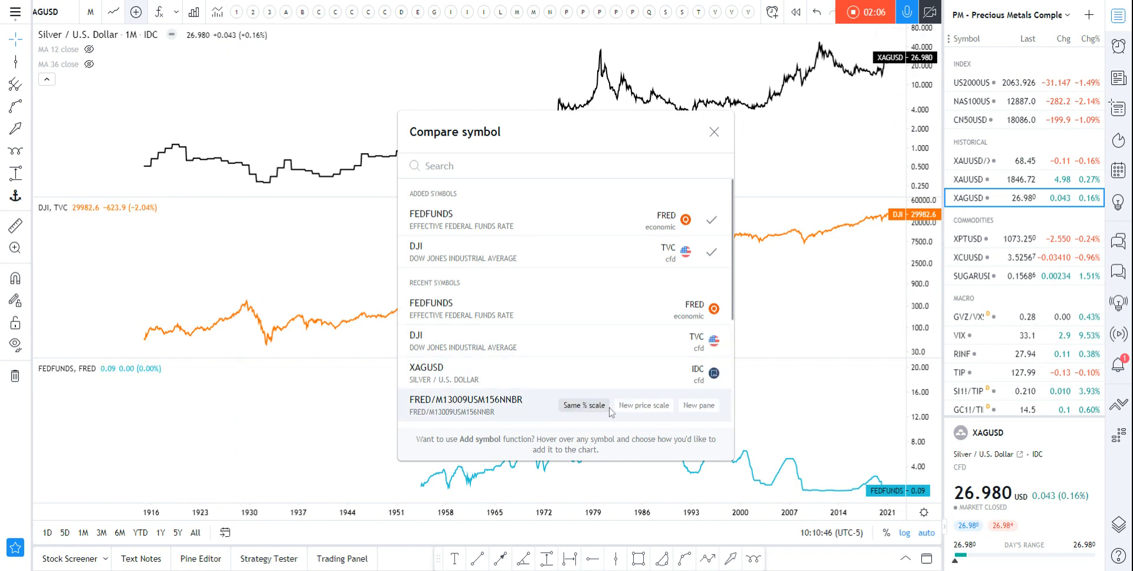
mouse_move(520, 417)
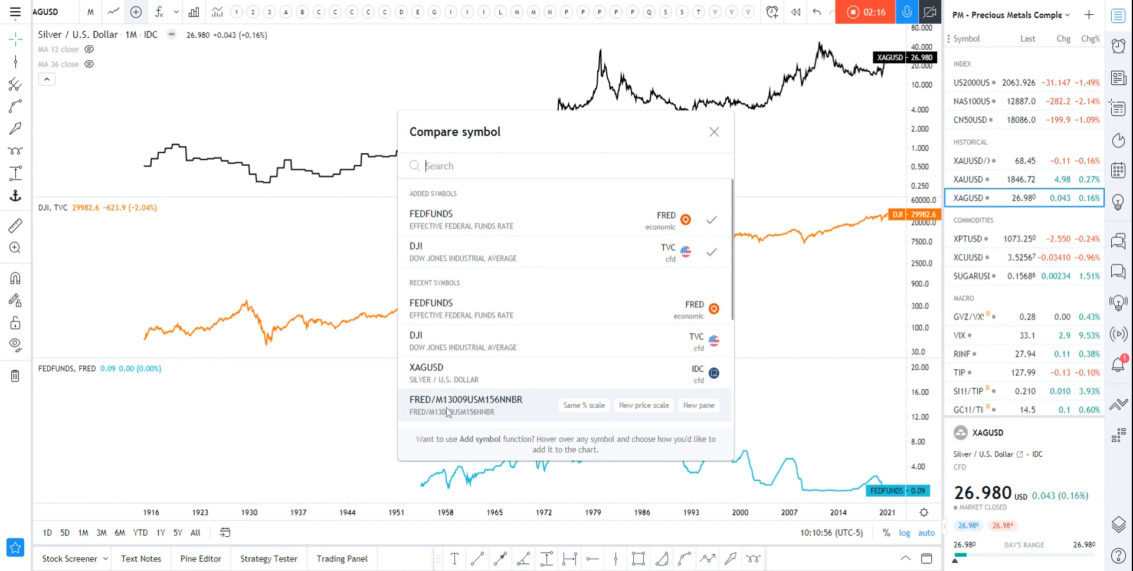
mouse_move(493, 412)
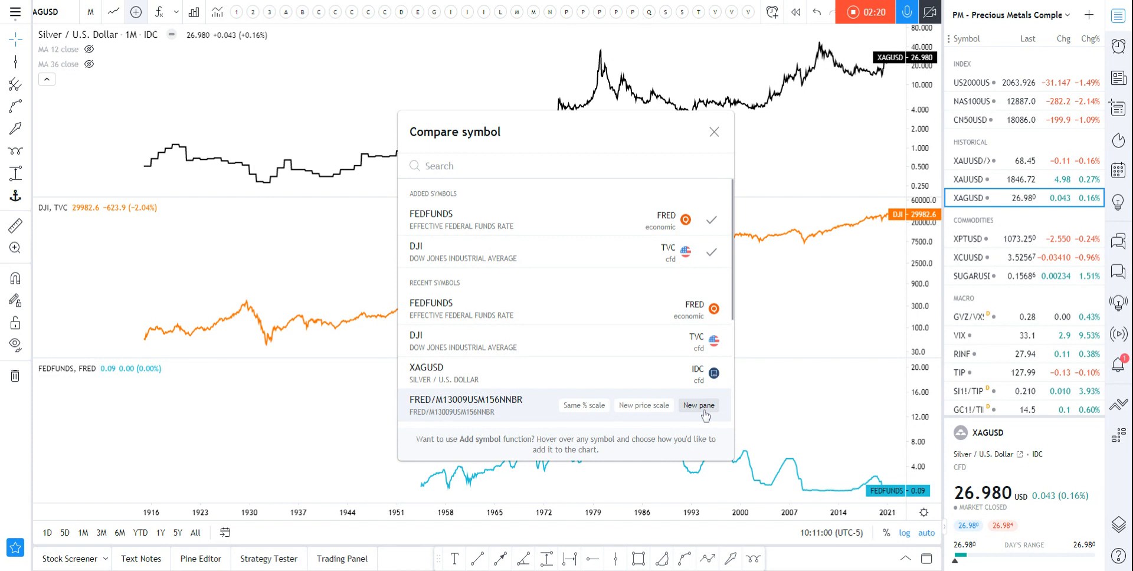
left_click(698, 406)
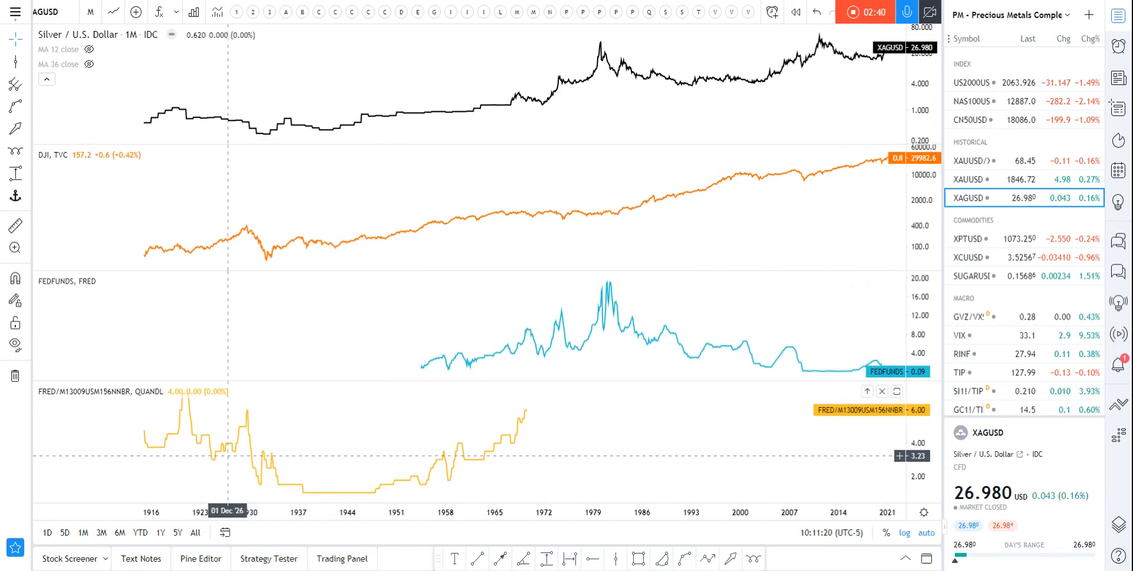
mouse_move(486, 367)
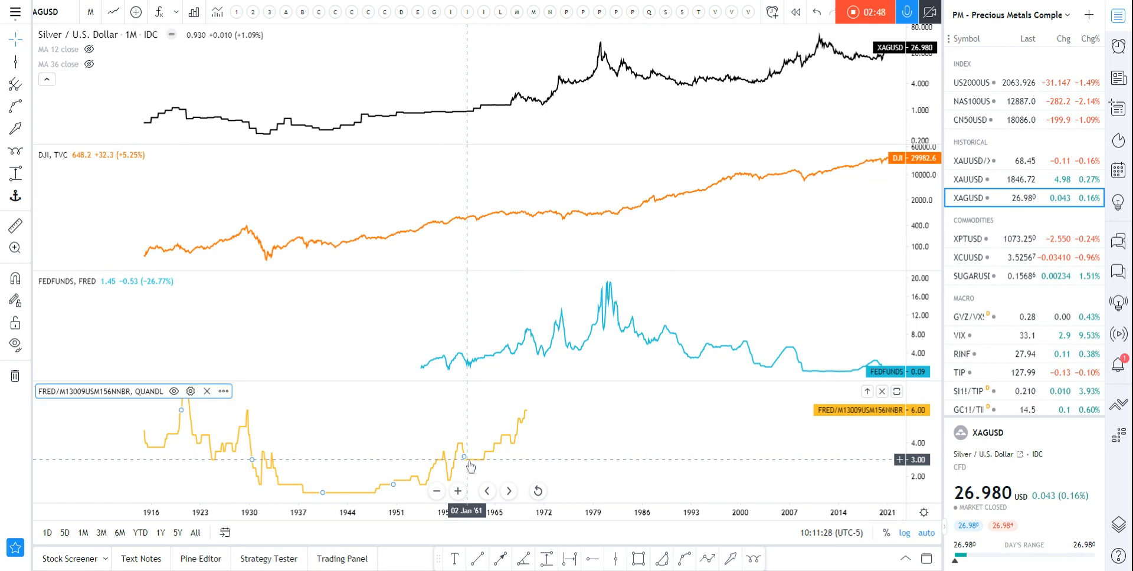
- Move the yellow Quandl series into the FEDFUNDS pane and merge all scales into one
right_click(466, 458)
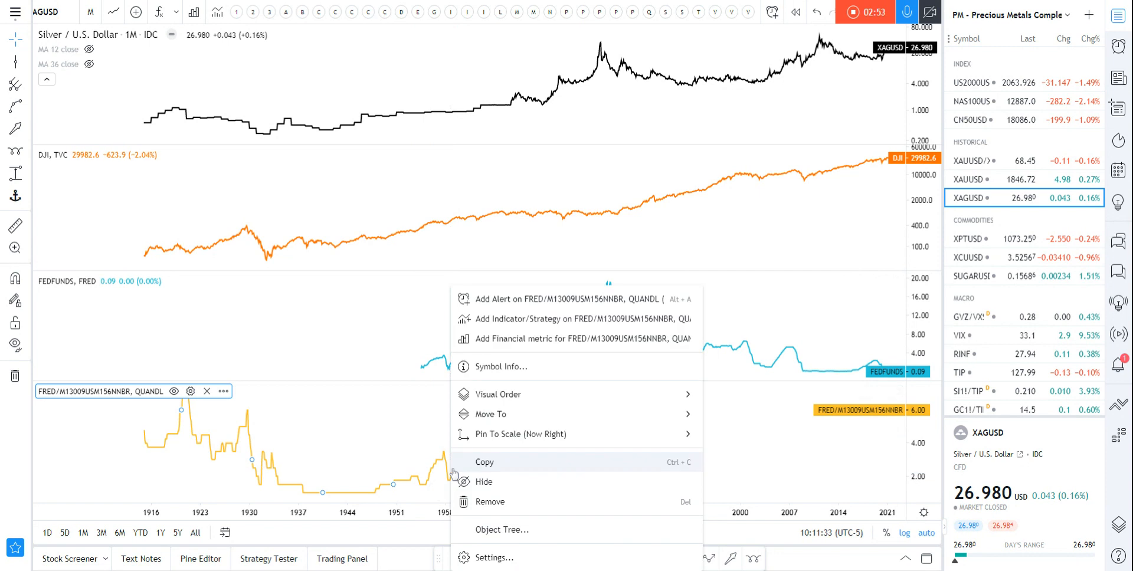
mouse_move(498, 394)
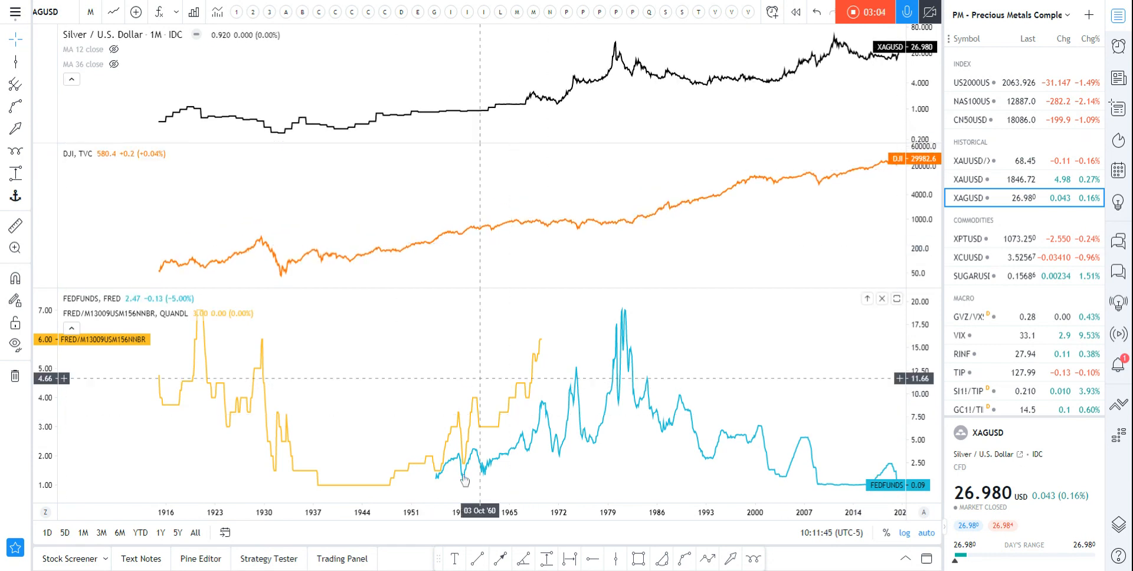
right_click(919, 342)
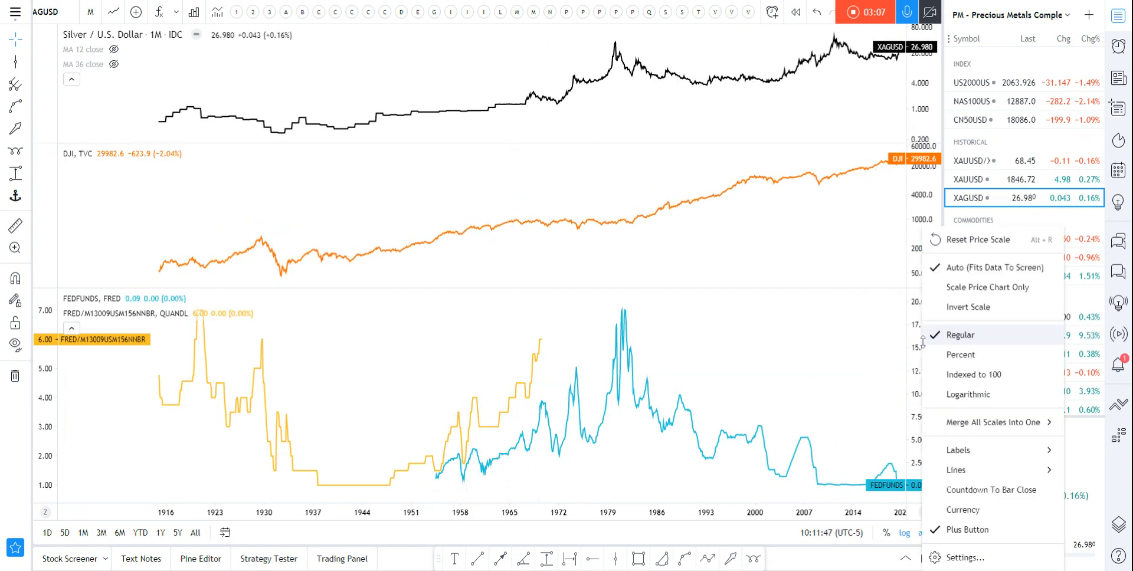
mouse_move(994, 423)
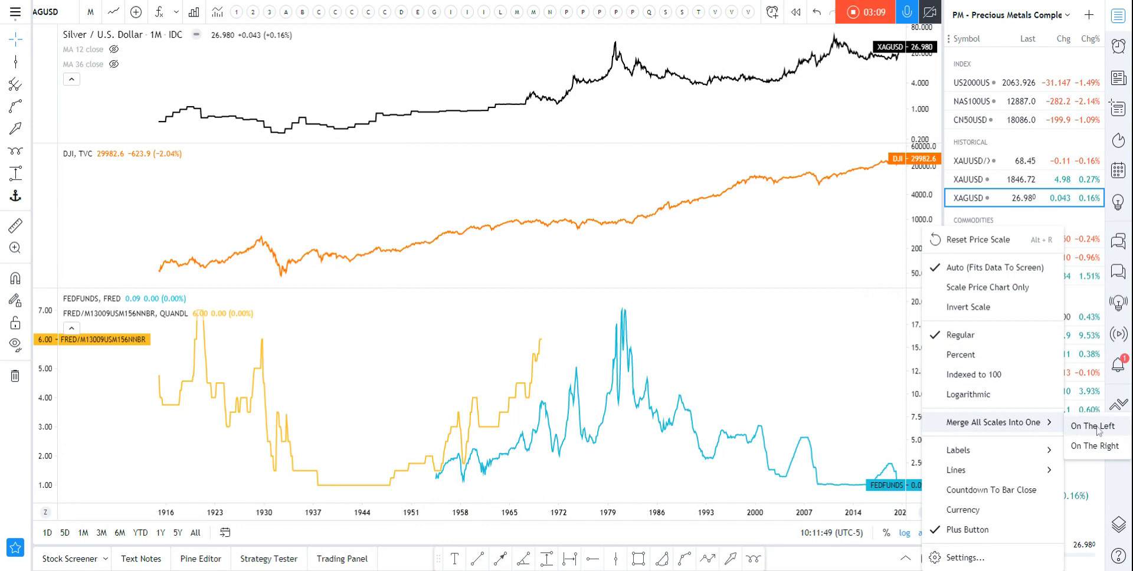
left_click(1092, 426)
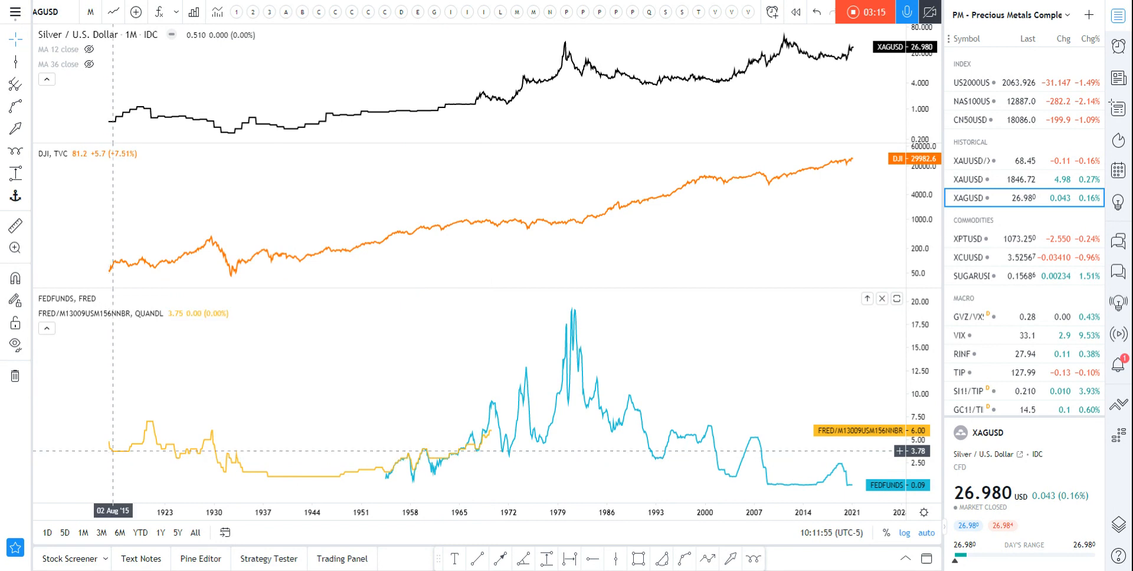
mouse_move(293, 482)
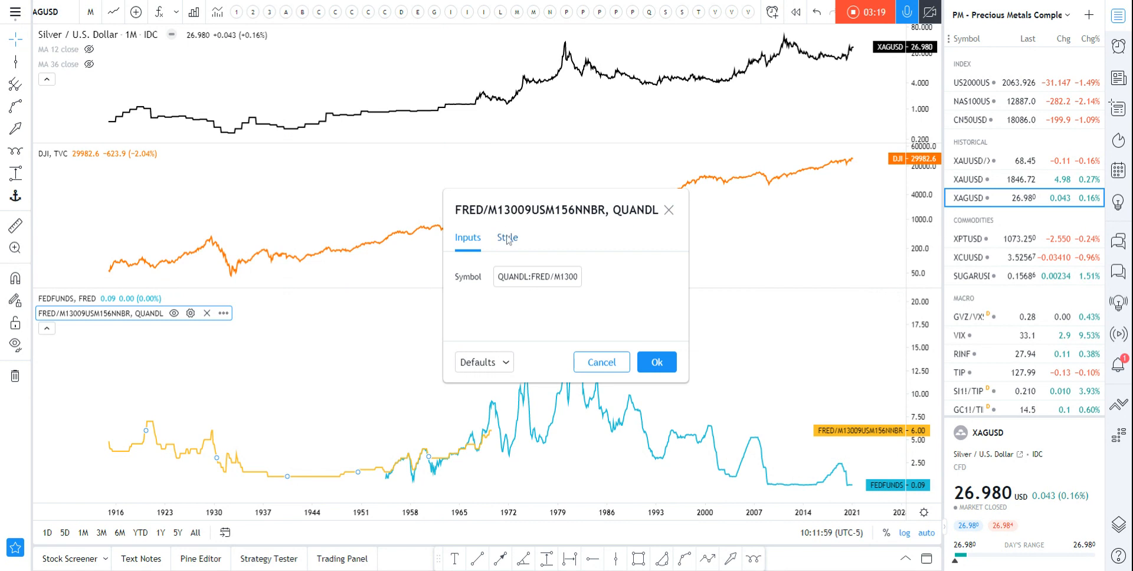
- Make the Quandl rate line black and thinner, and the FEDFUNDS line black
left_click(537, 275)
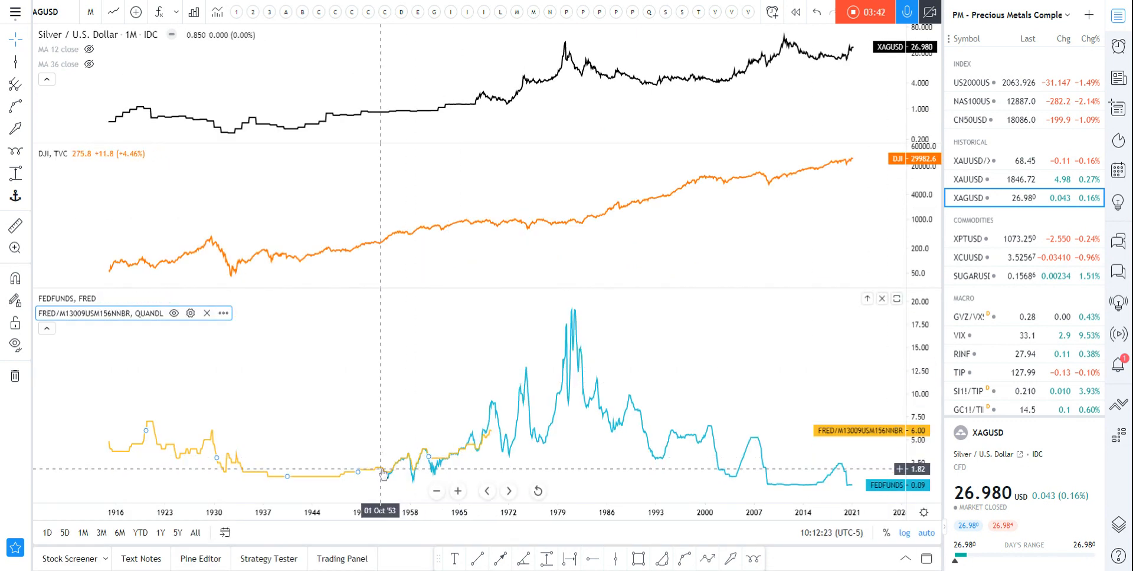
left_click(190, 313)
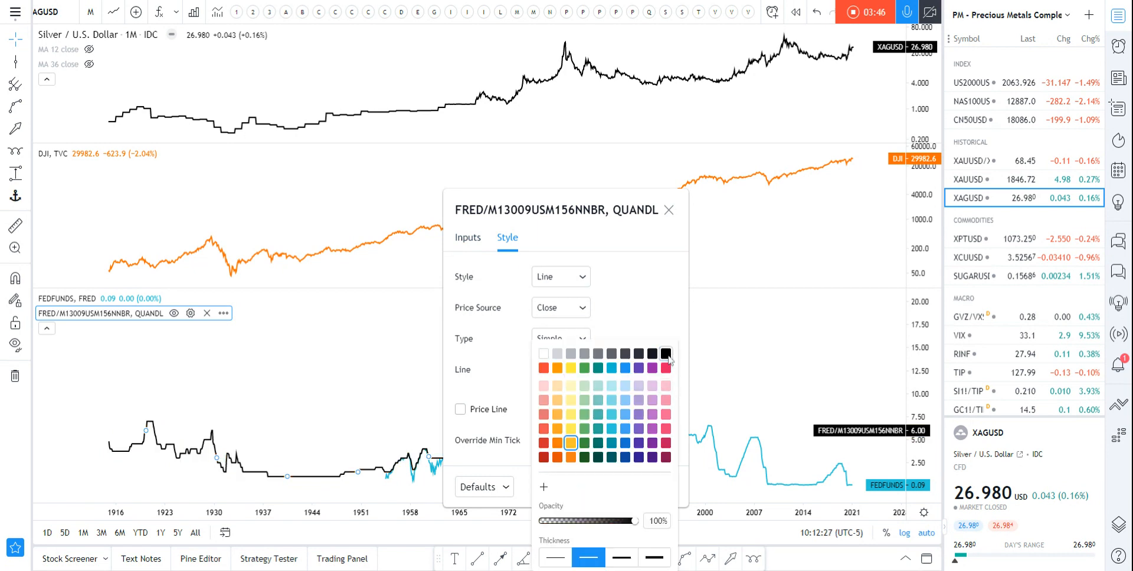
left_click(666, 353)
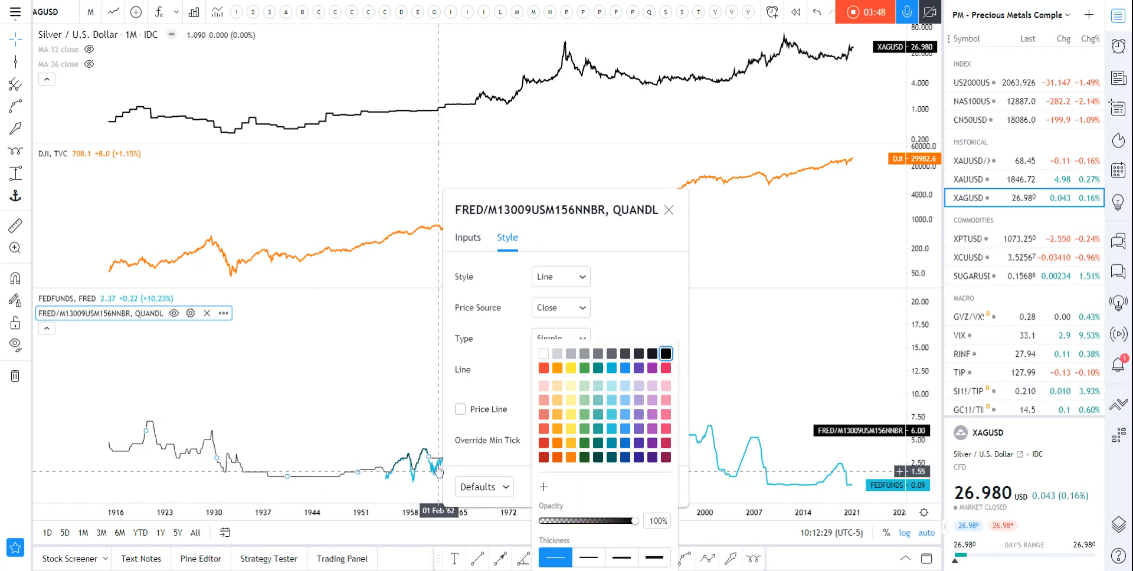
left_click(667, 210)
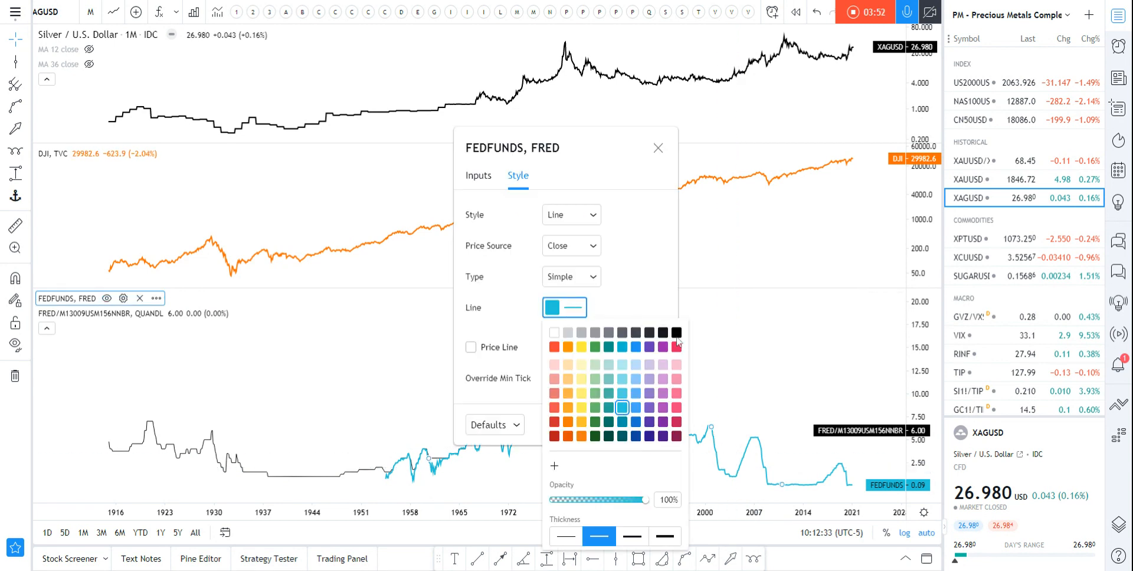
left_click(676, 332)
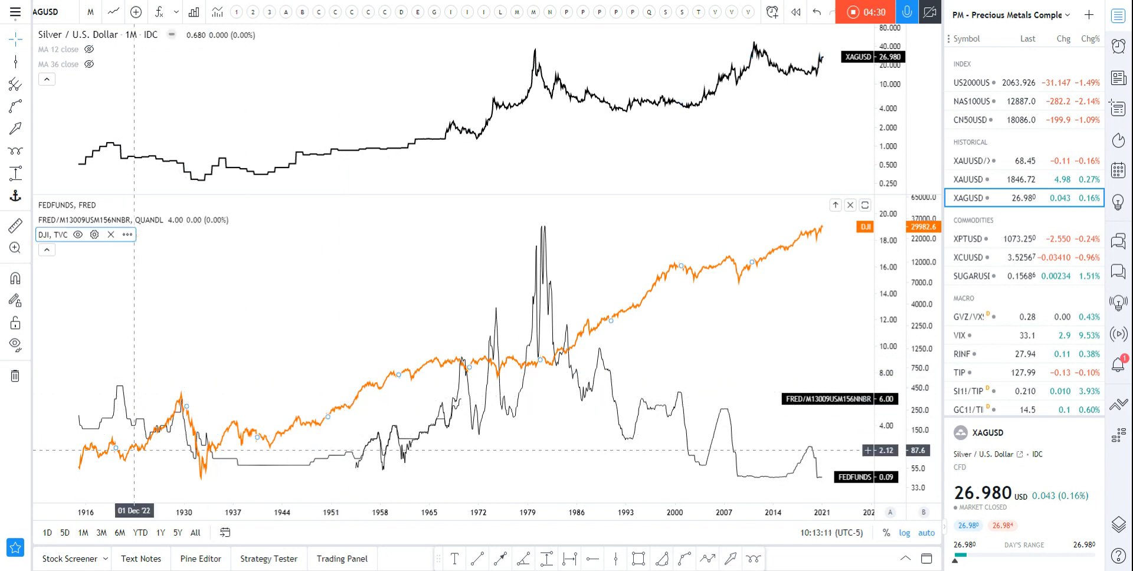
mouse_move(256, 437)
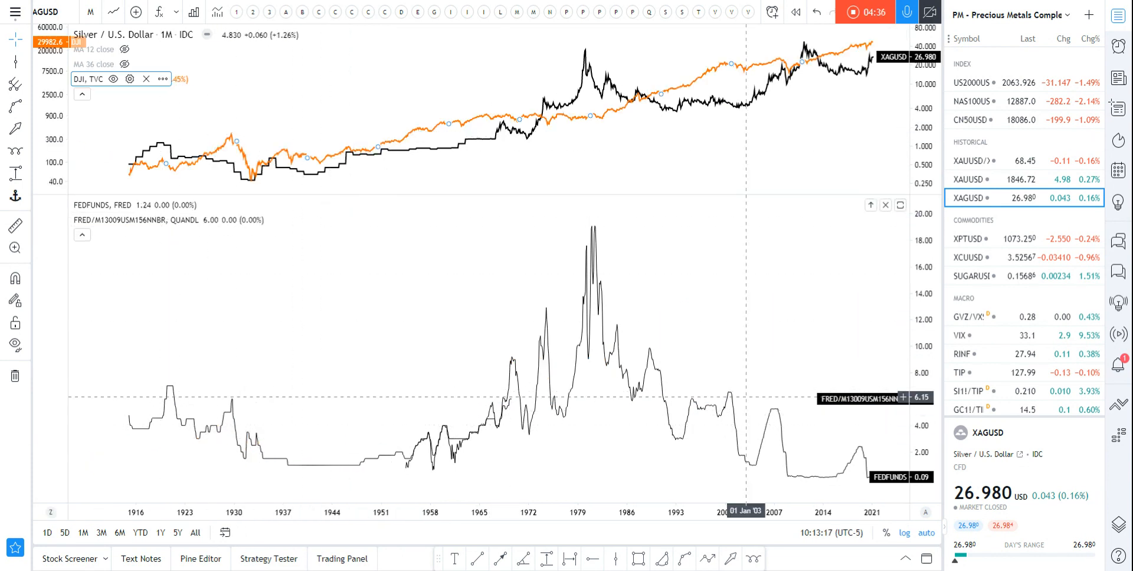
- Move DJI into the top silver pane, leaving the black rate lines below
left_click_drag(744, 290, 296, 289)
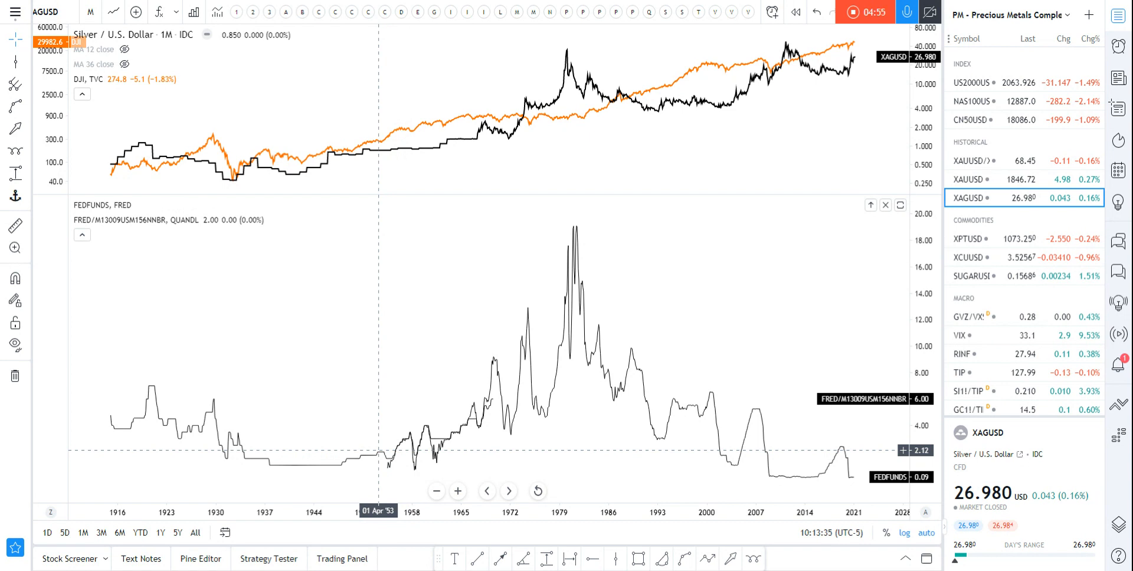
mouse_move(376, 452)
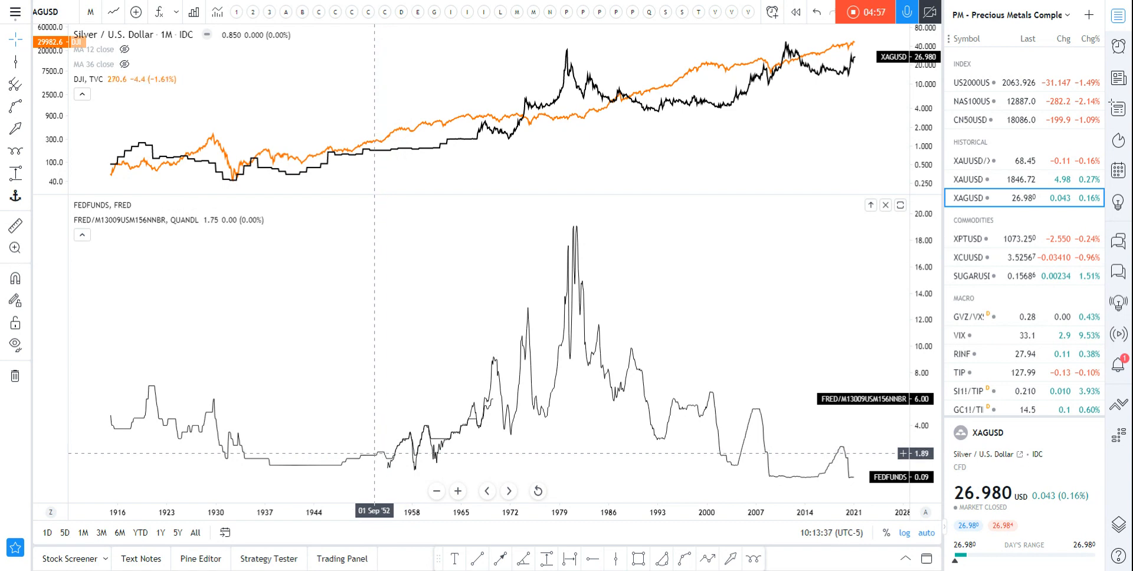